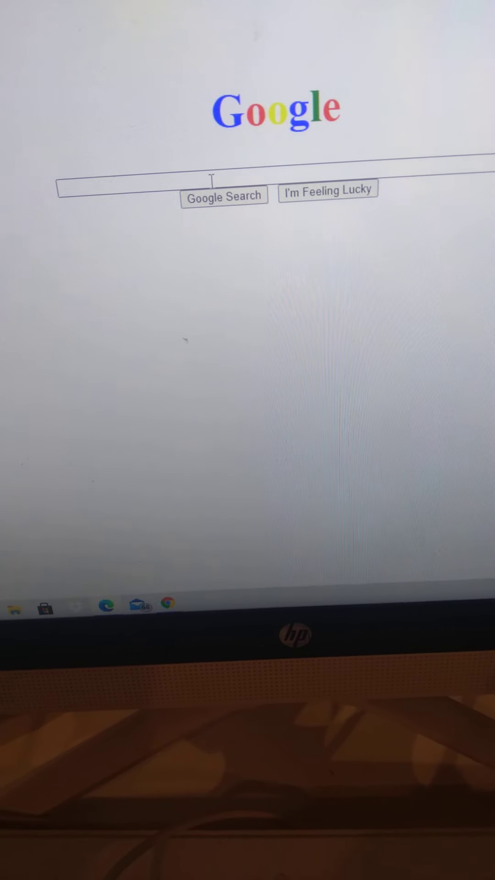
Step: Enter test names on the Travel Survey form and select winter, then spring, as travel season
type("mnjbvvbjlk")
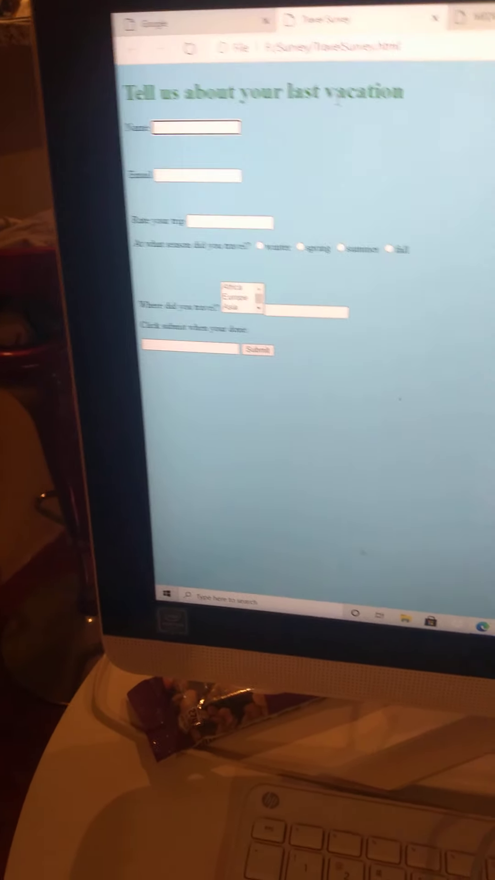
type("jhvhjhj")
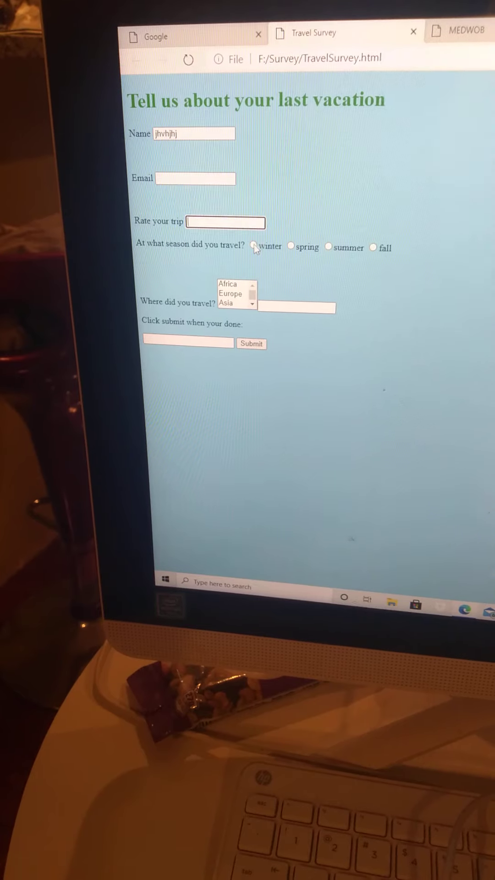
left_click(255, 248)
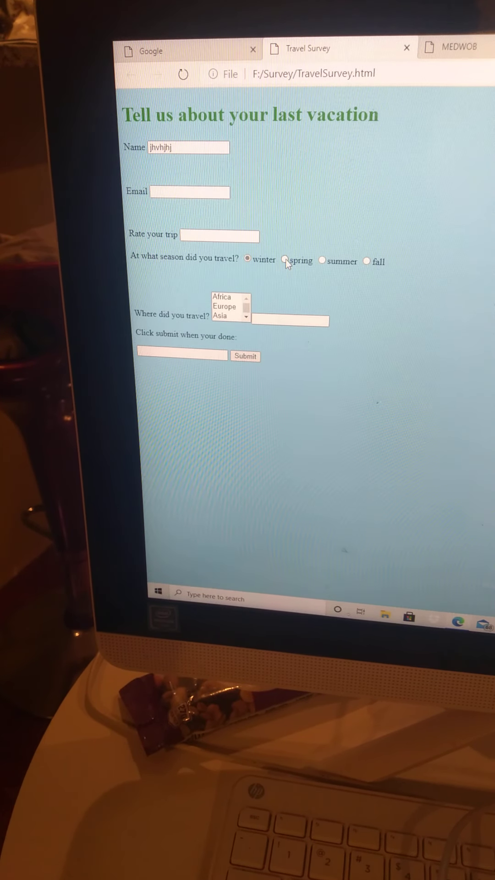
left_click(286, 261)
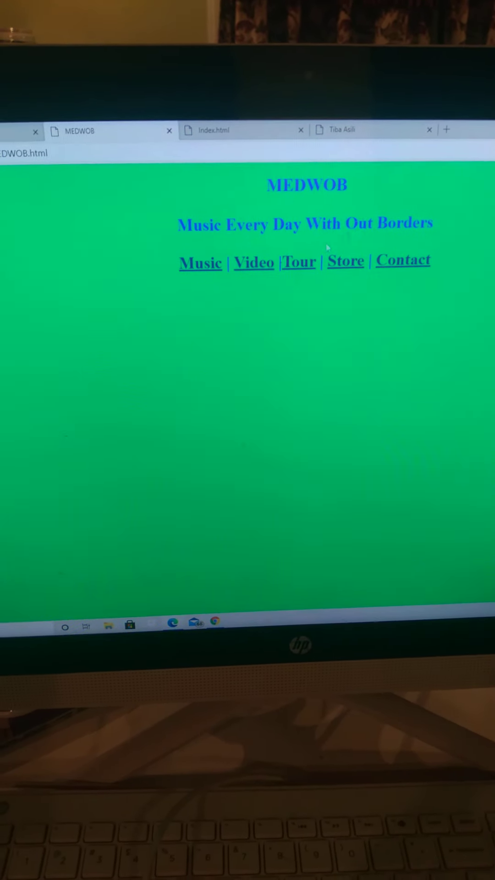
Step: Scroll through the embedded song players on the MEDWOB Music page, then open Contact
left_click(200, 262)
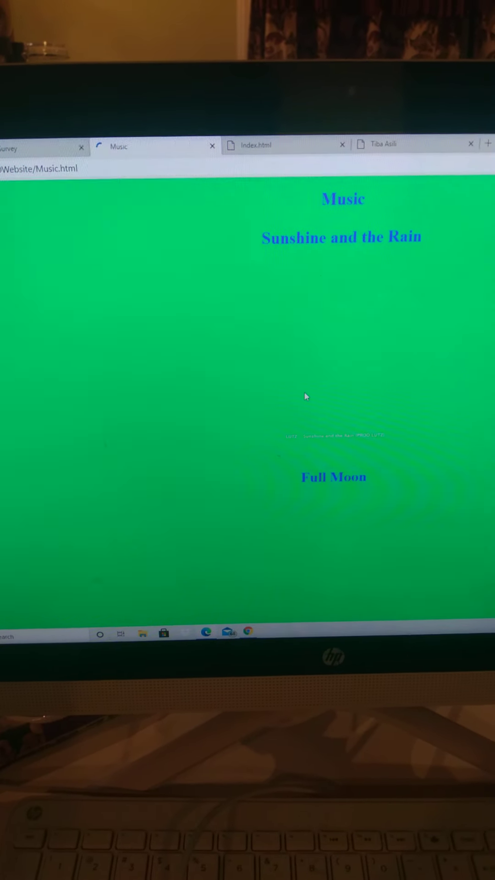
scroll("down", 3)
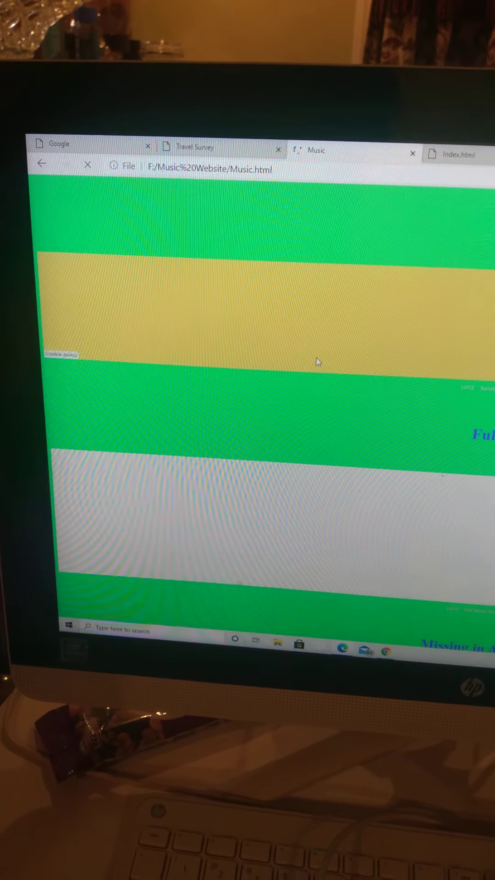
scroll("down", 3)
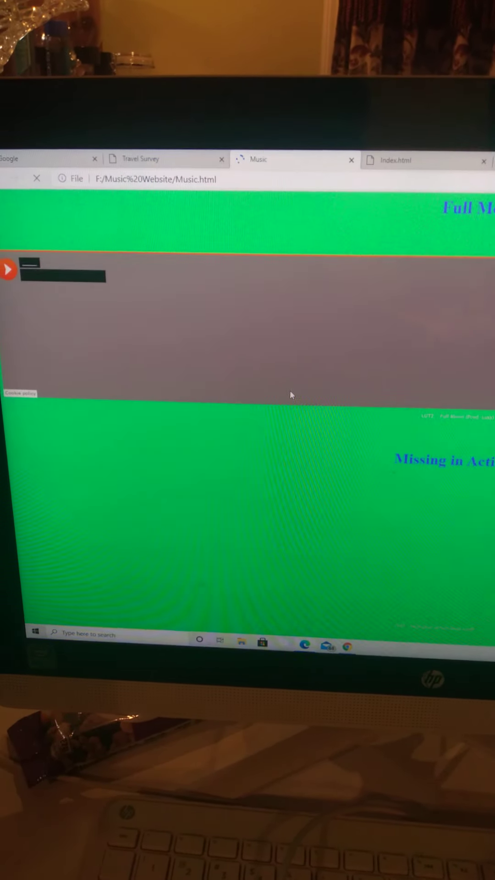
scroll("down", 3)
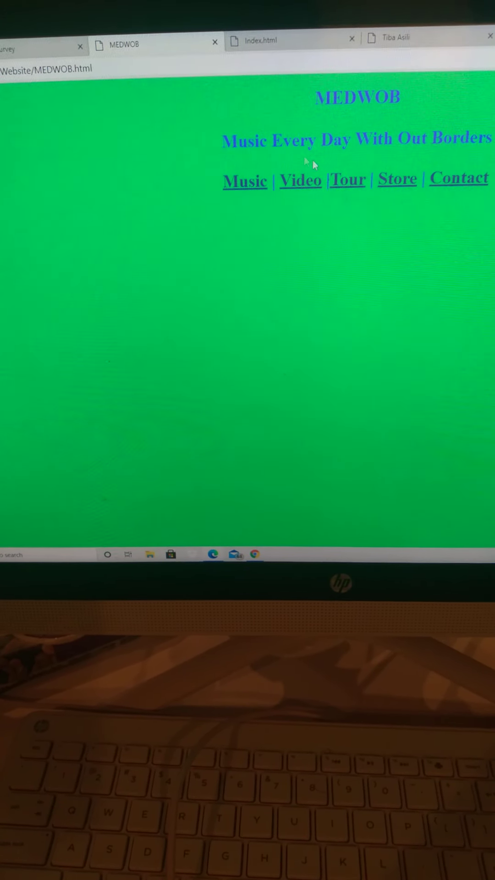
left_click(396, 179)
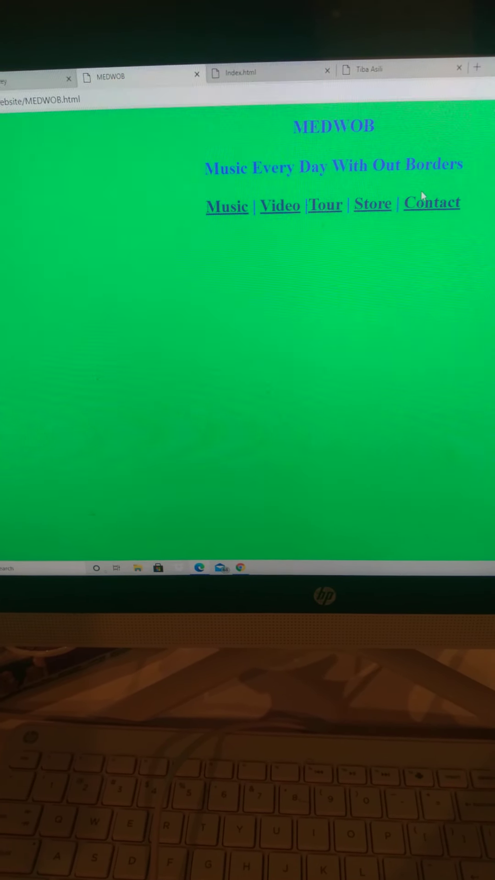
left_click(431, 203)
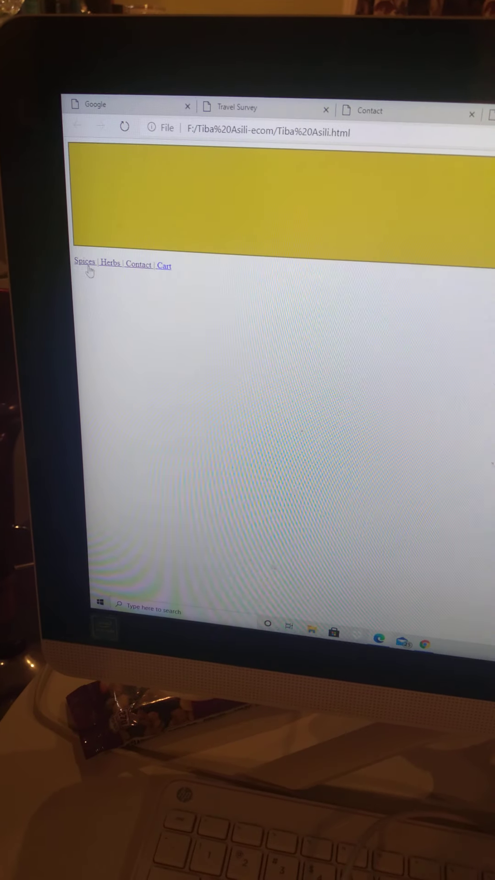
Step: Scroll through the Tiba Asili Spices product page
left_click(85, 264)
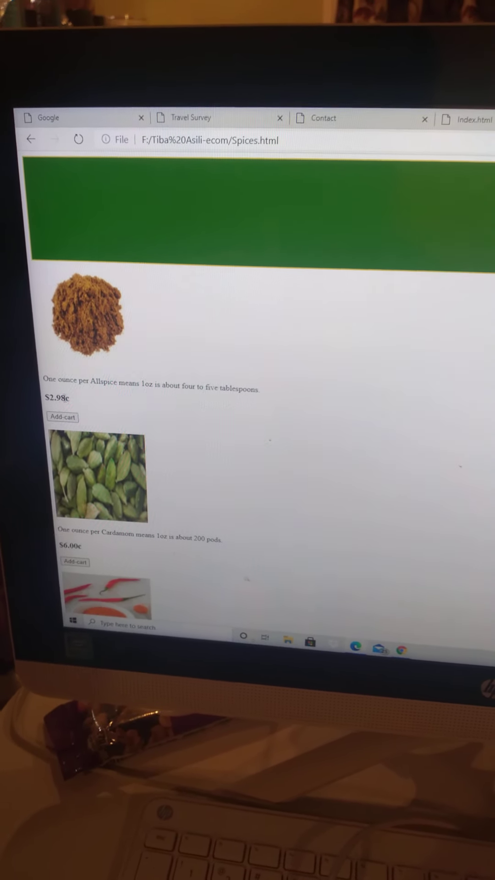
scroll("down", 3)
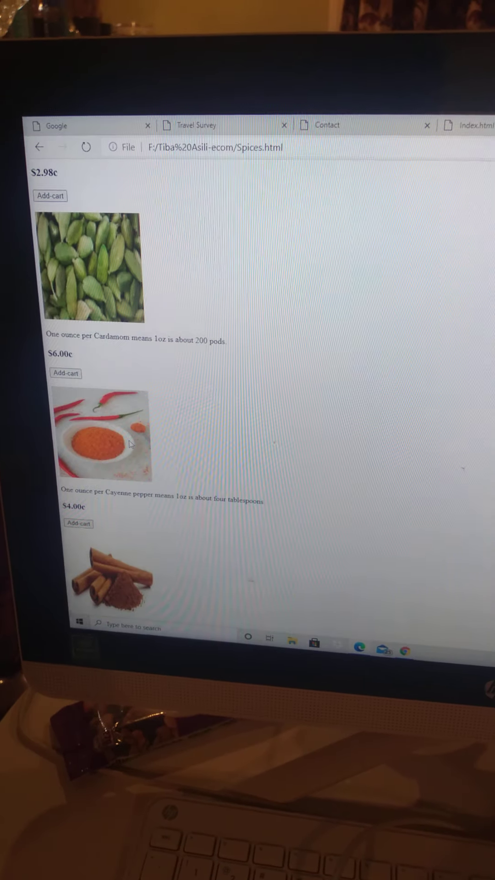
scroll("down", 3)
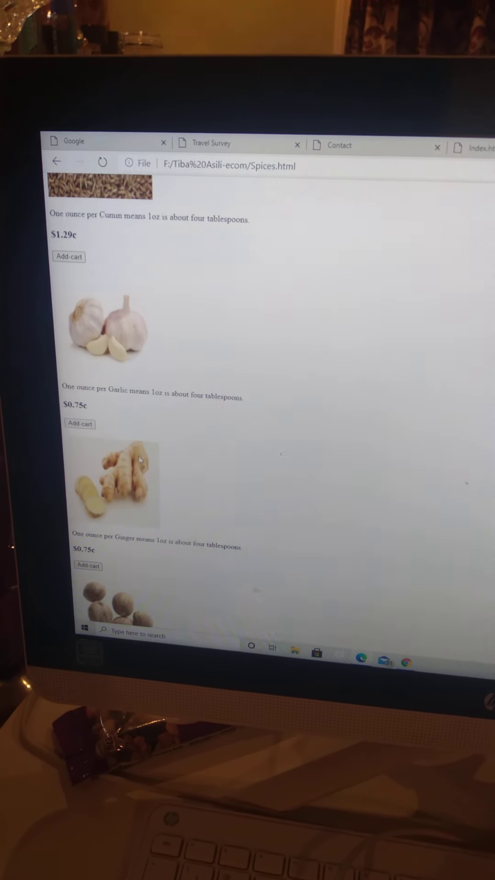
scroll("down", 3)
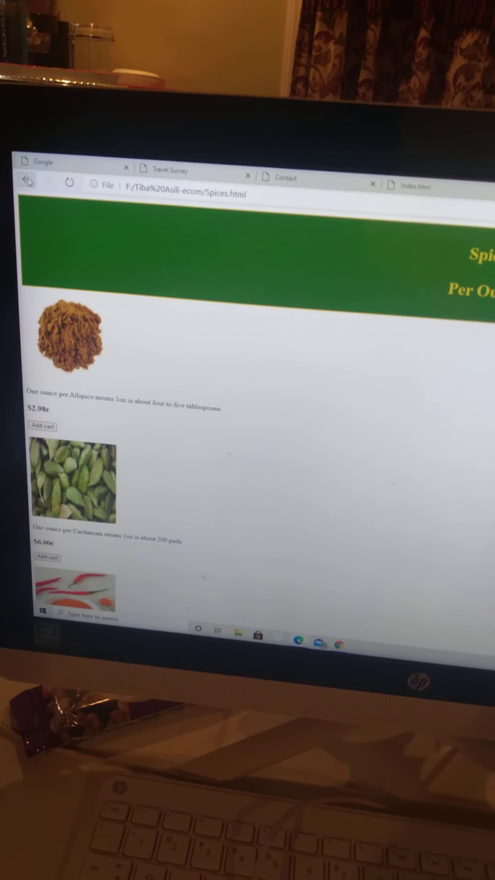
Step: Return to the Tiba Asili home page, view the Herbs page, and come back
left_click(28, 184)
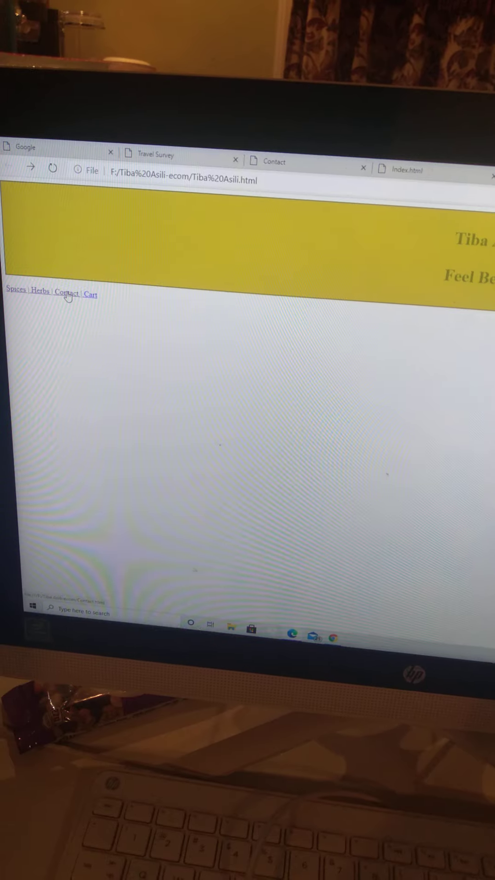
left_click(40, 291)
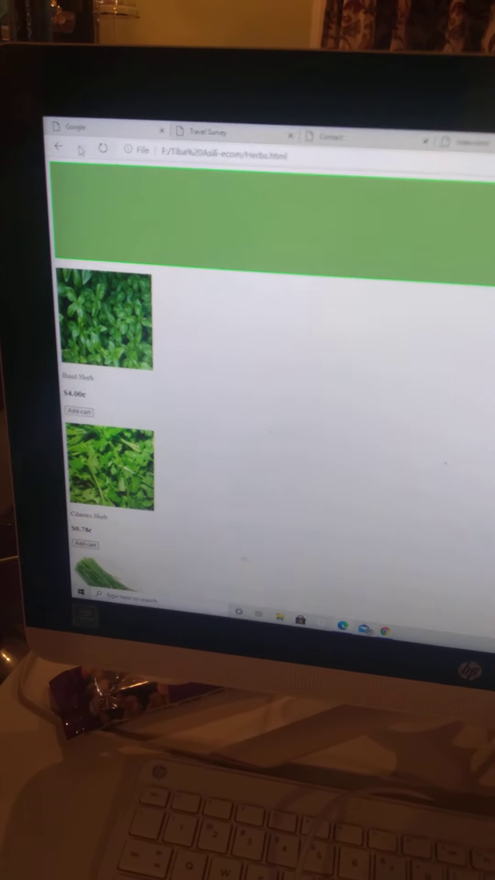
left_click(79, 411)
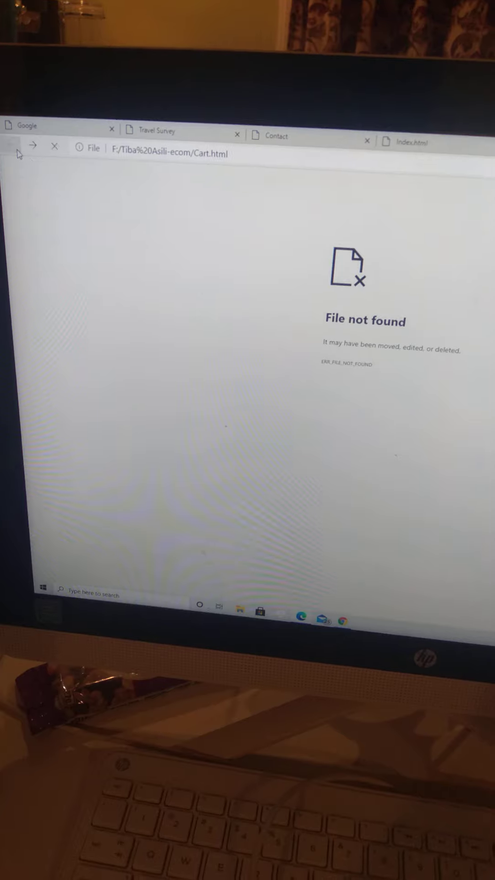